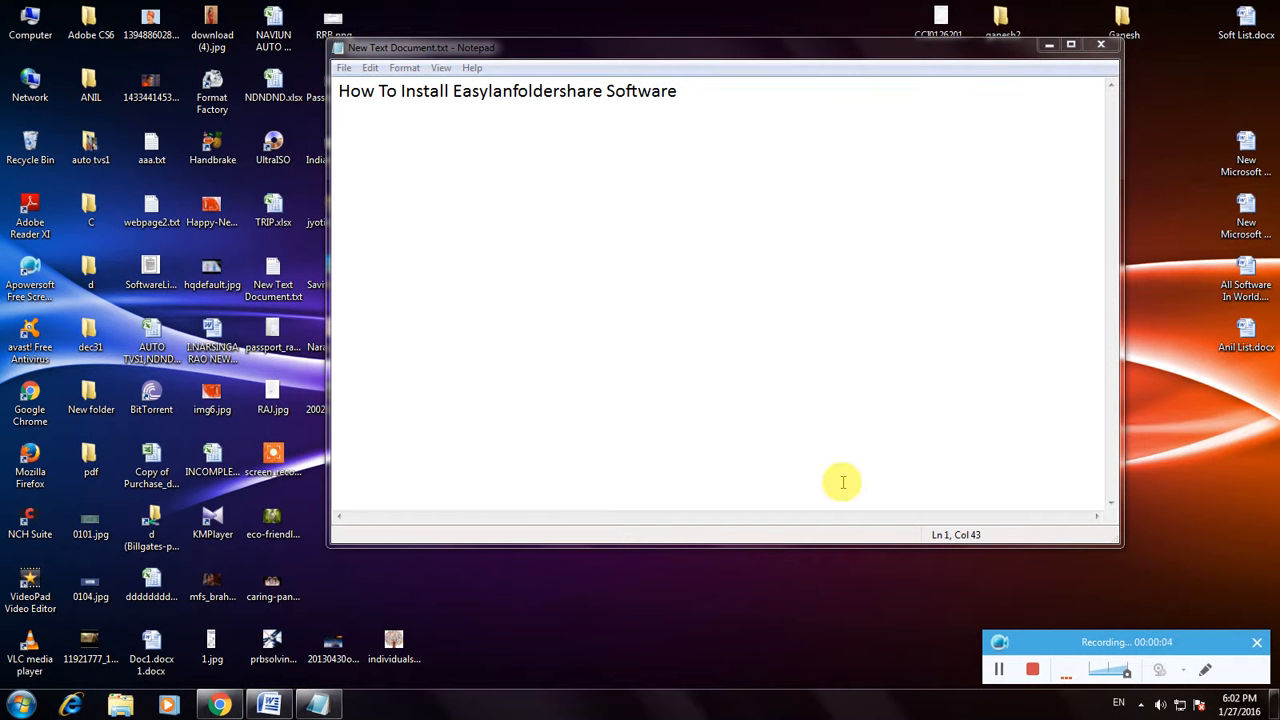
mouse_move(804, 442)
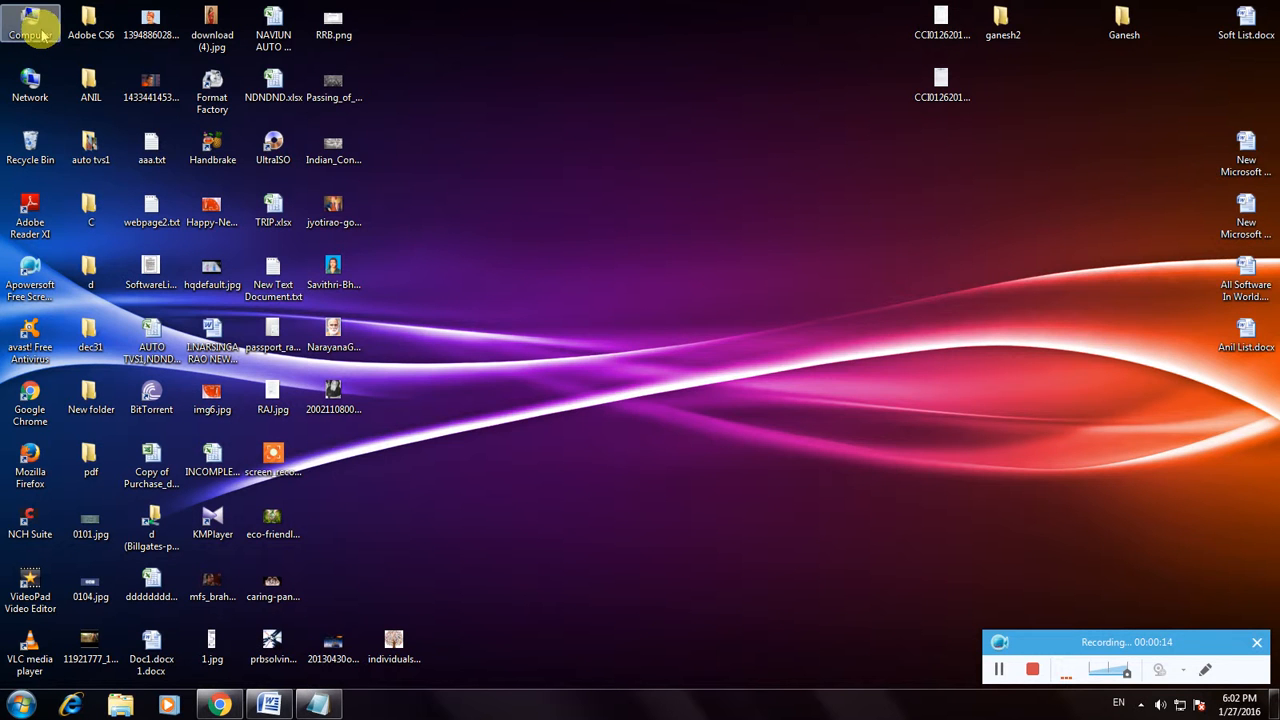
- Send easylanfoldersharesetup.exe from the Downloads folder to the desktop
double_click(30, 20)
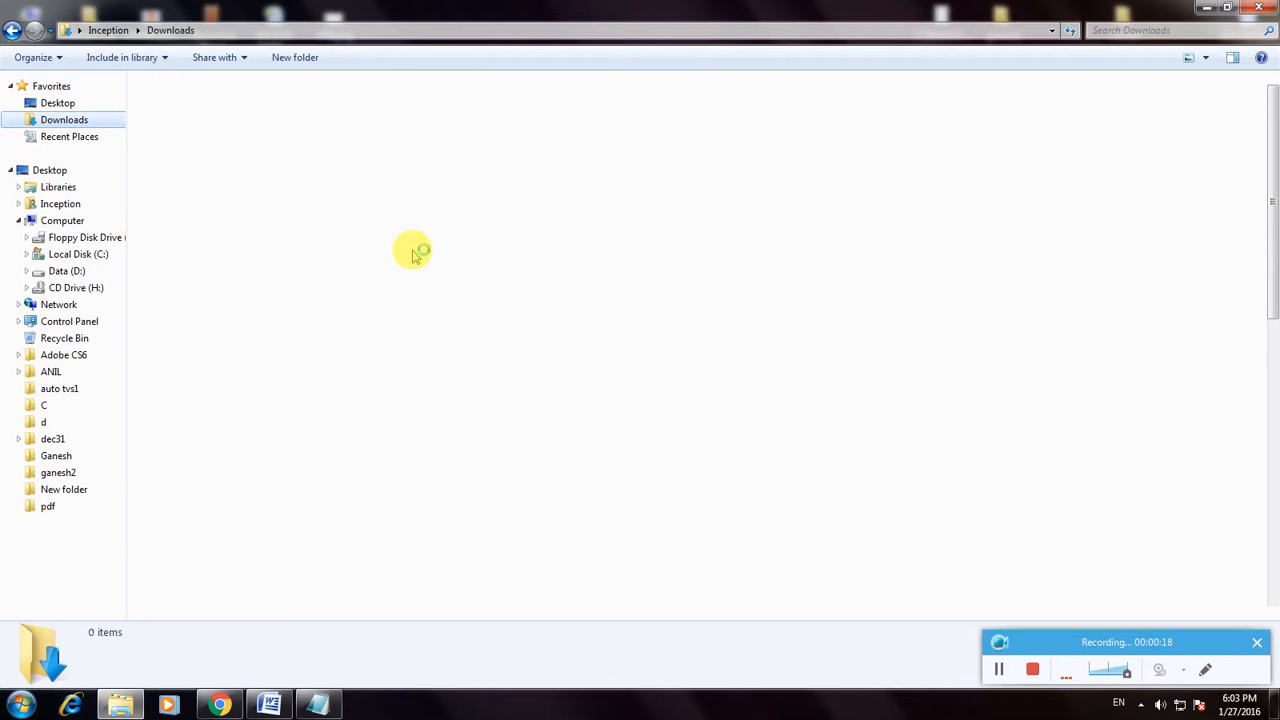
click(440, 230)
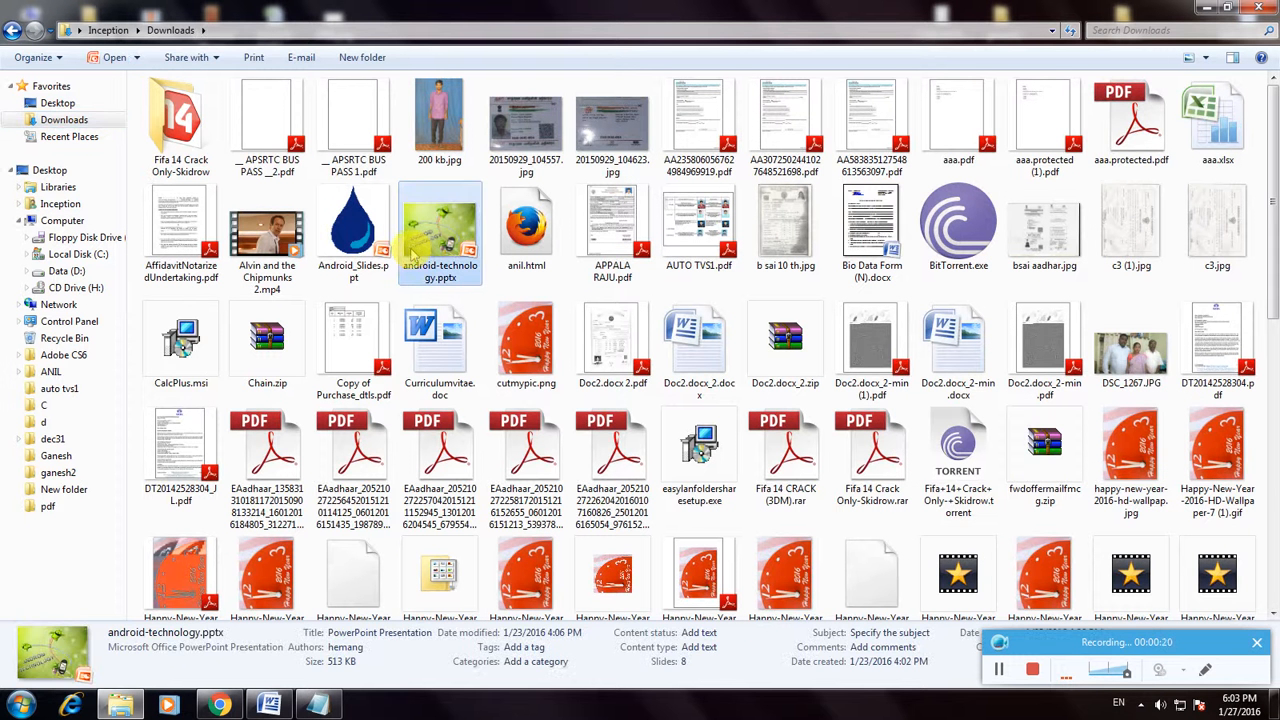
click(268, 450)
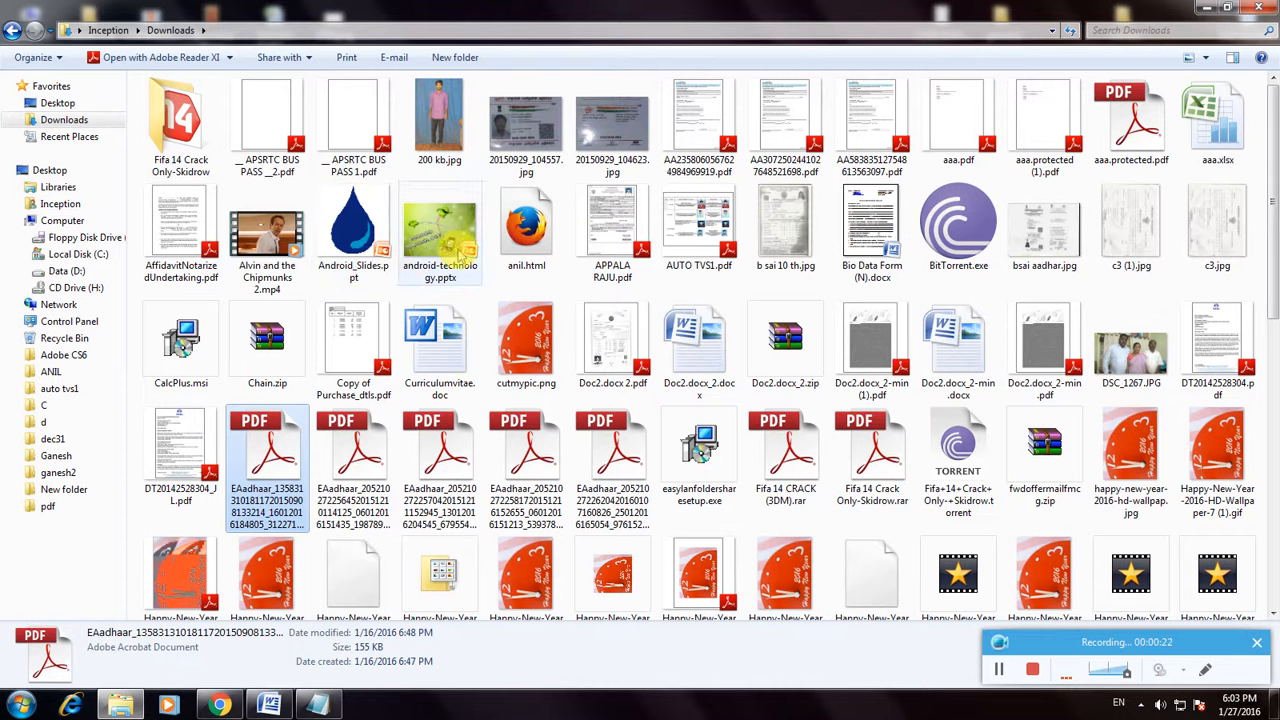
click(700, 456)
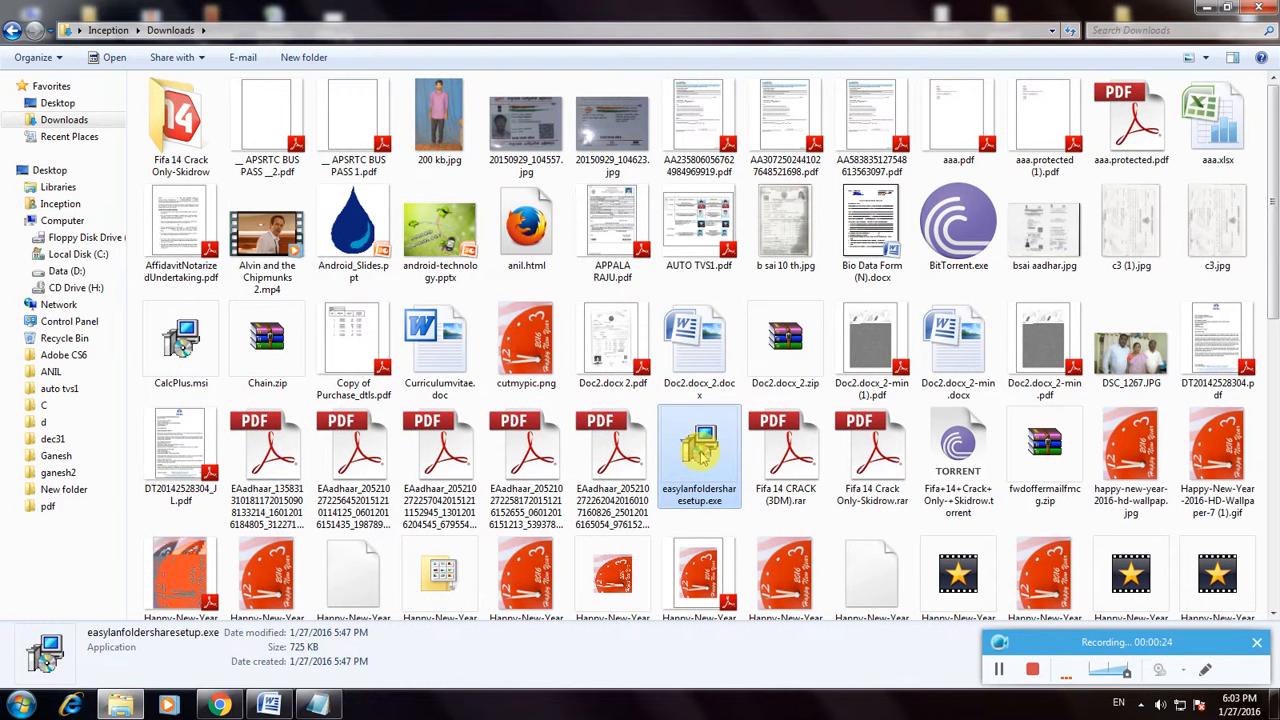
right_click(700, 456)
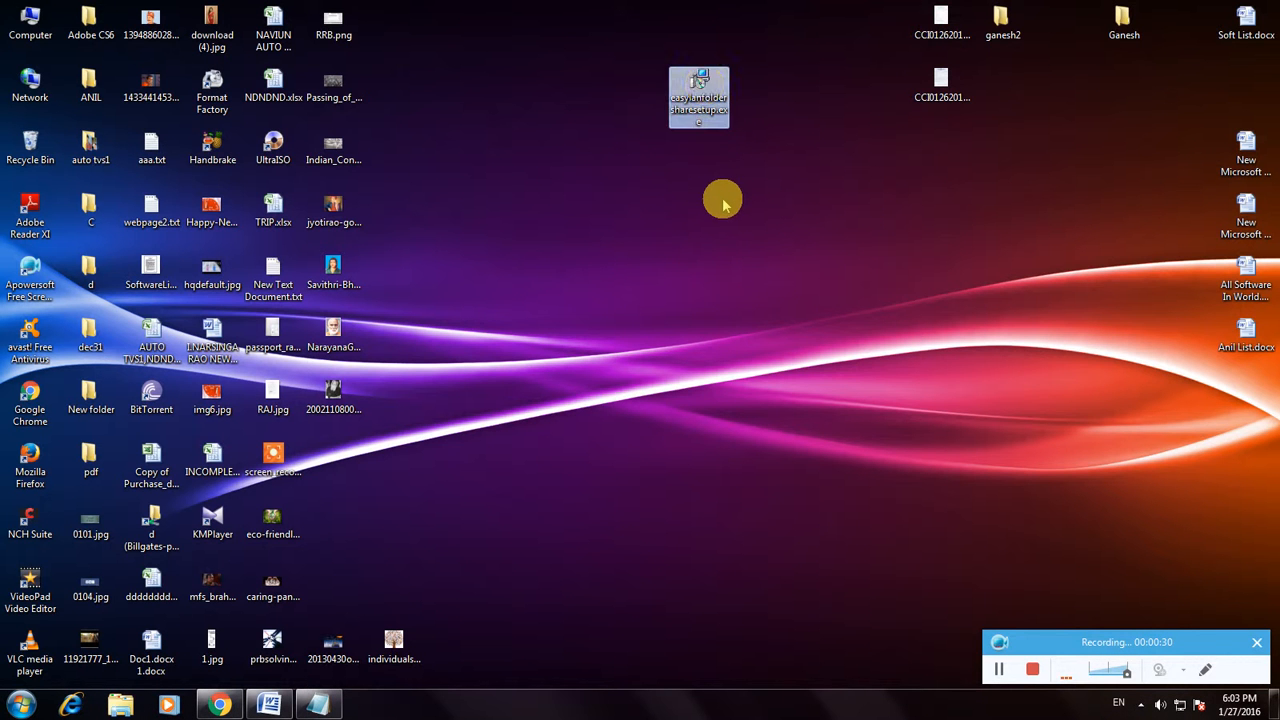
- Run the desktop installer and allow it past the unverified-publisher security warning
drag(698, 96, 638, 36)
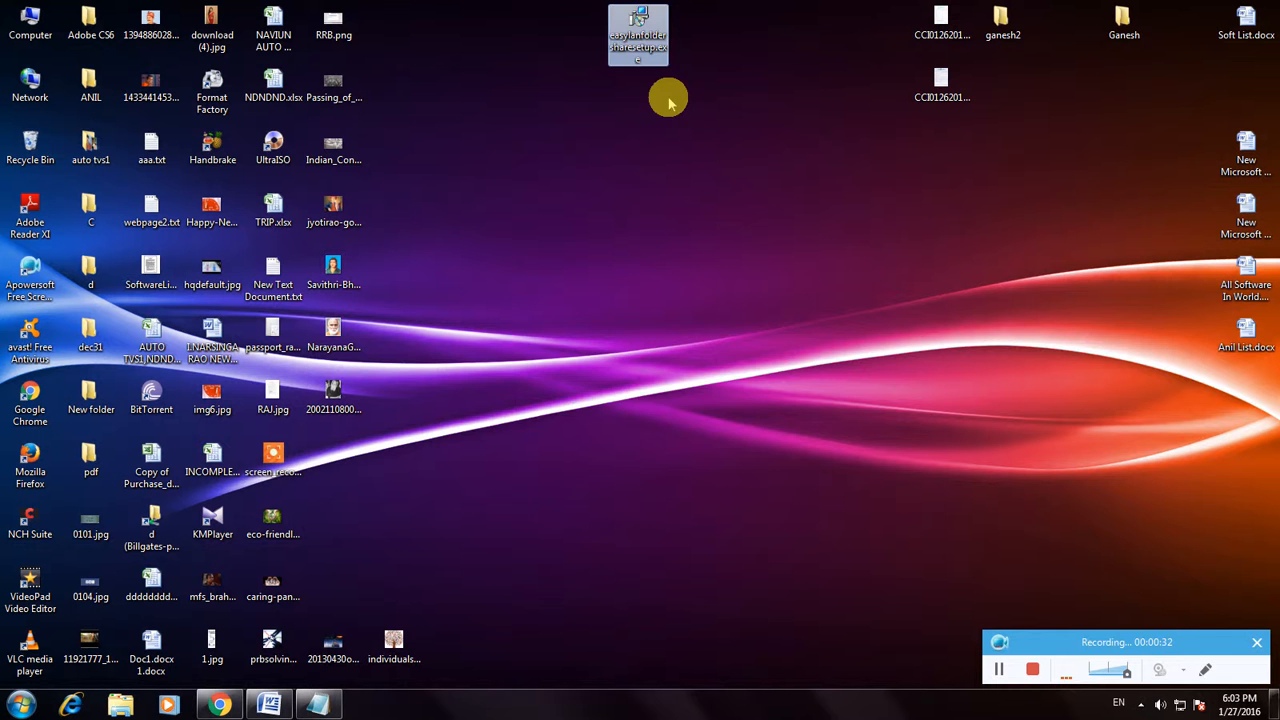
double_click(636, 32)
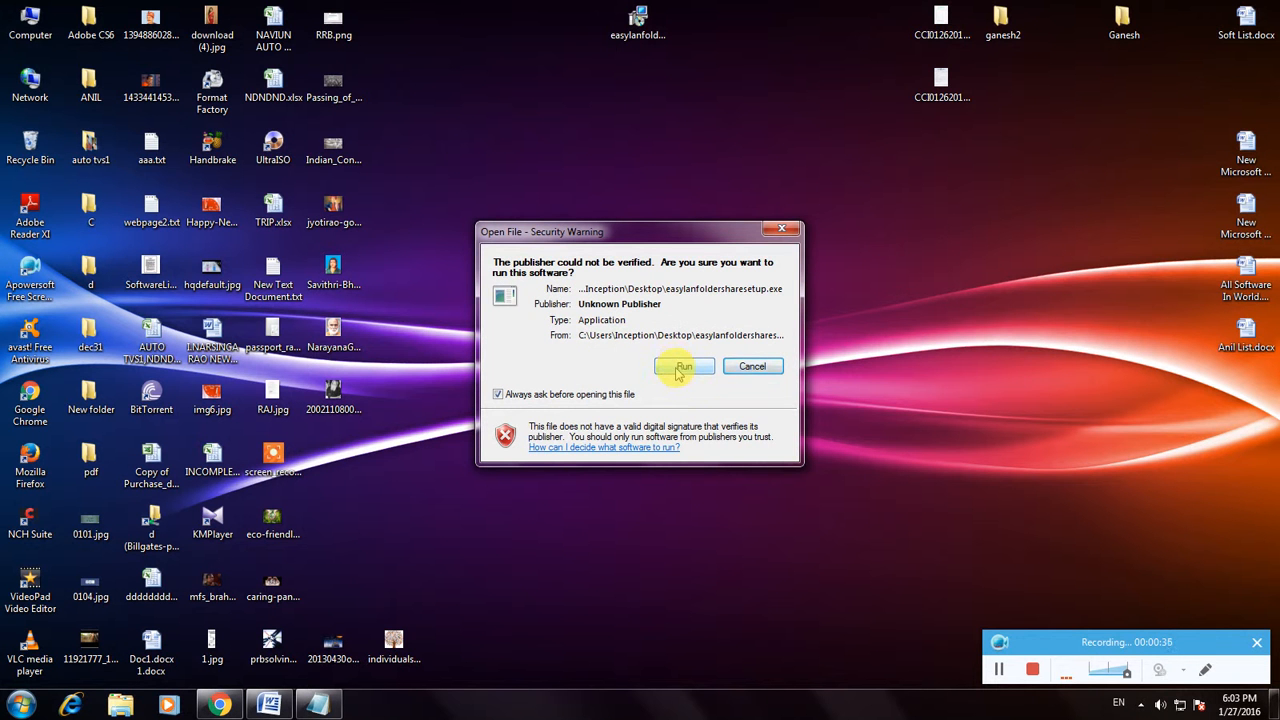
click(684, 366)
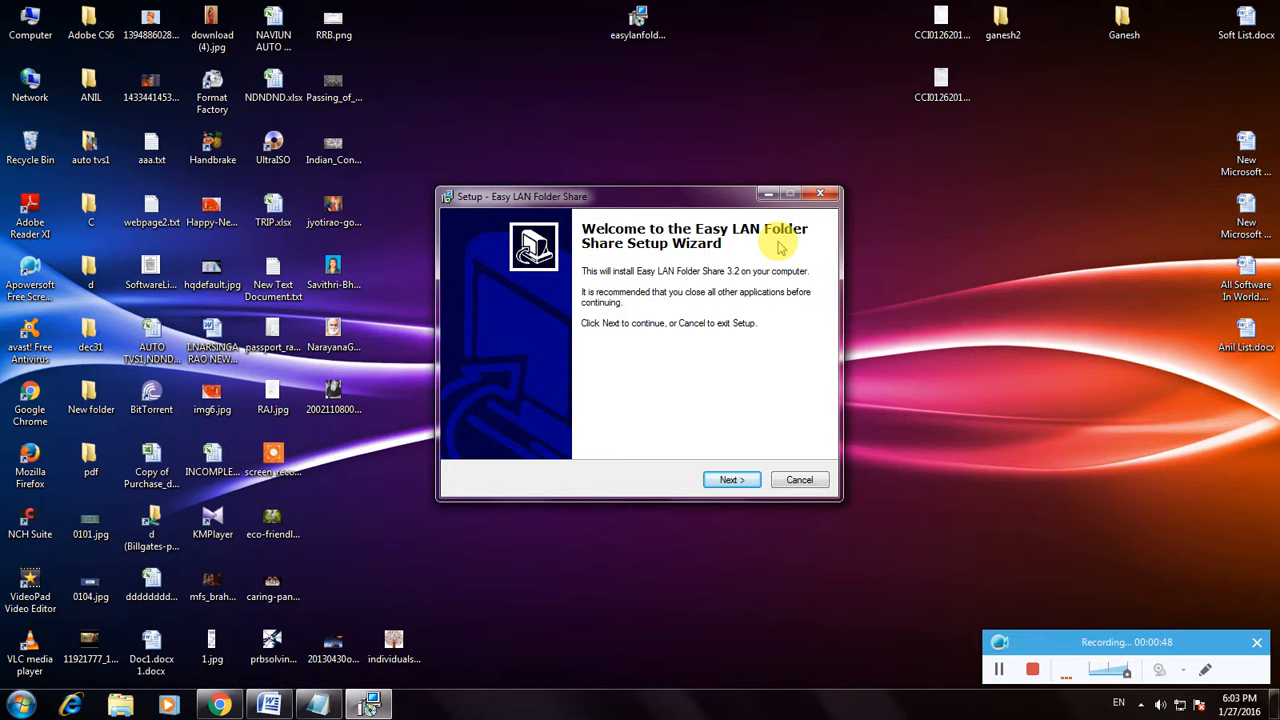
mouse_move(756, 388)
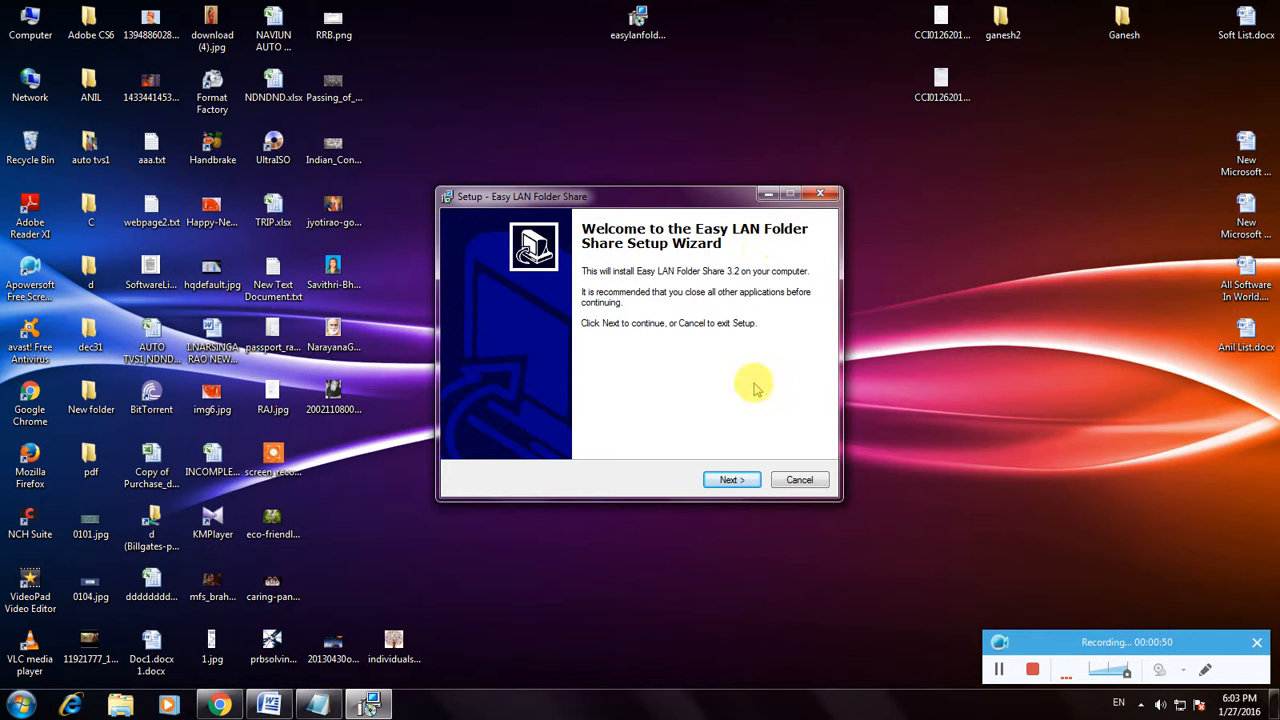
- Accept the default install folder, Start Menu folder and shortcut icons, then start installing
click(732, 480)
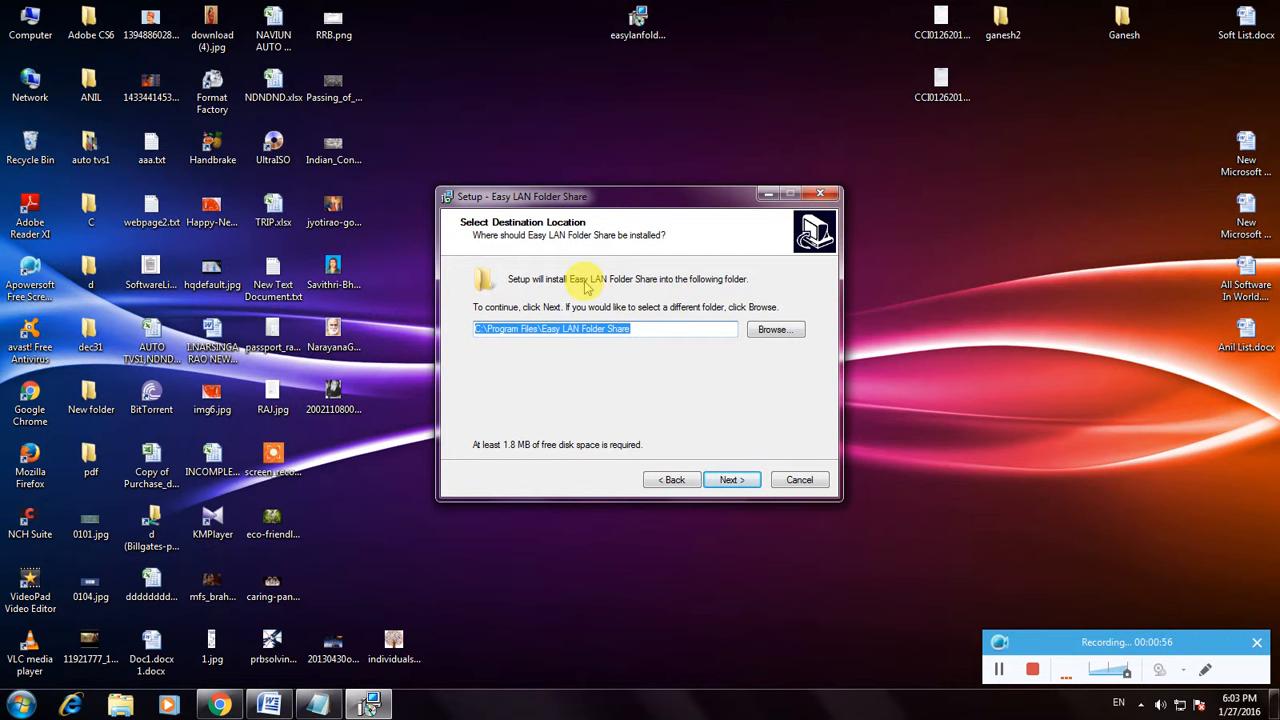
mouse_move(656, 308)
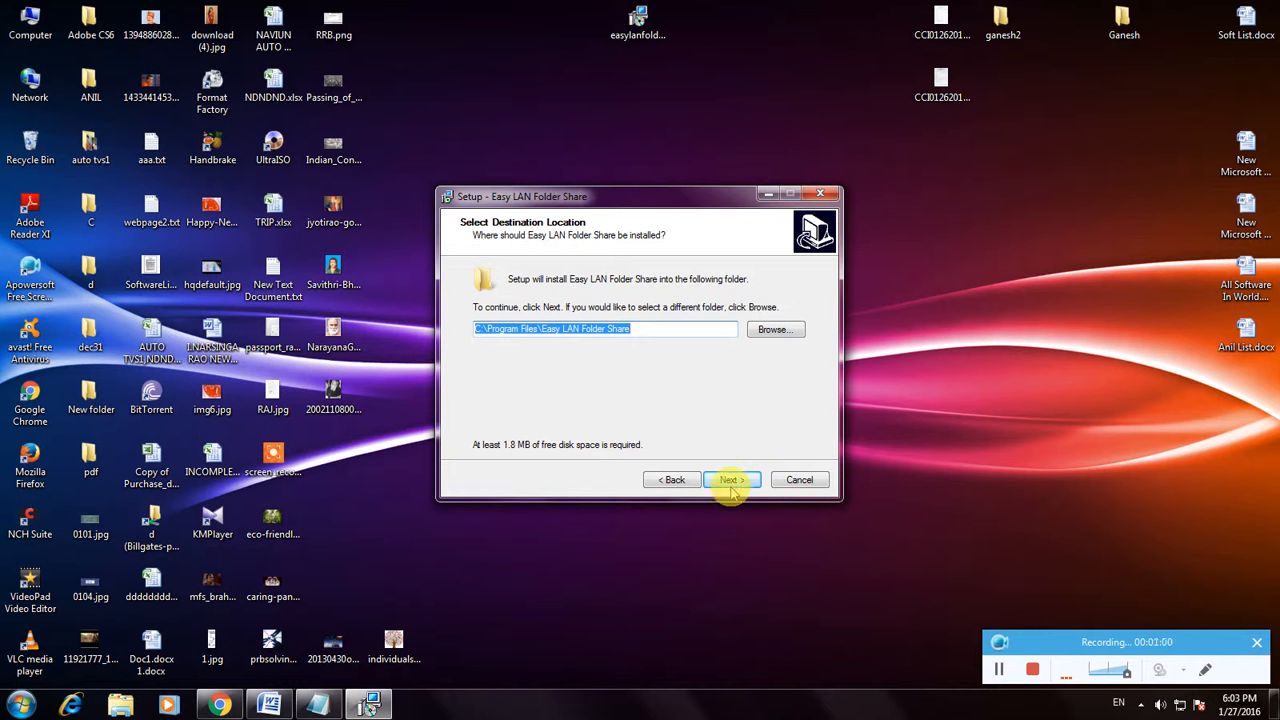
click(732, 480)
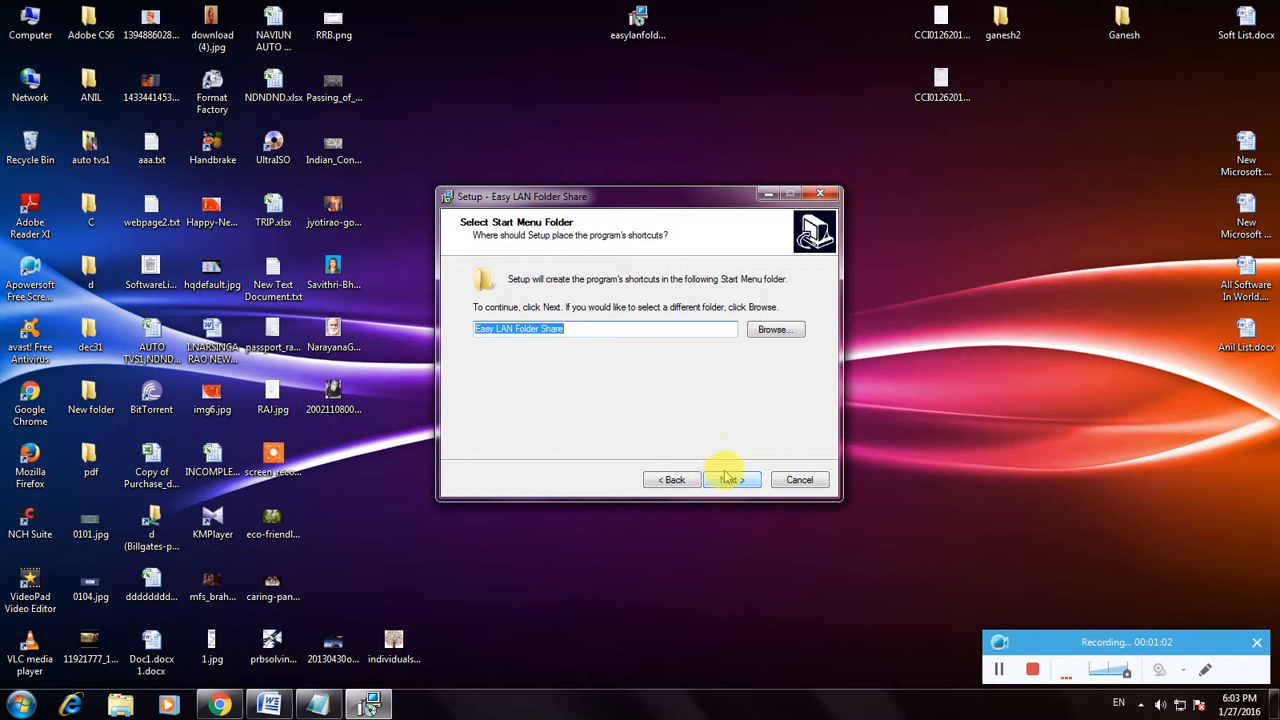
click(732, 480)
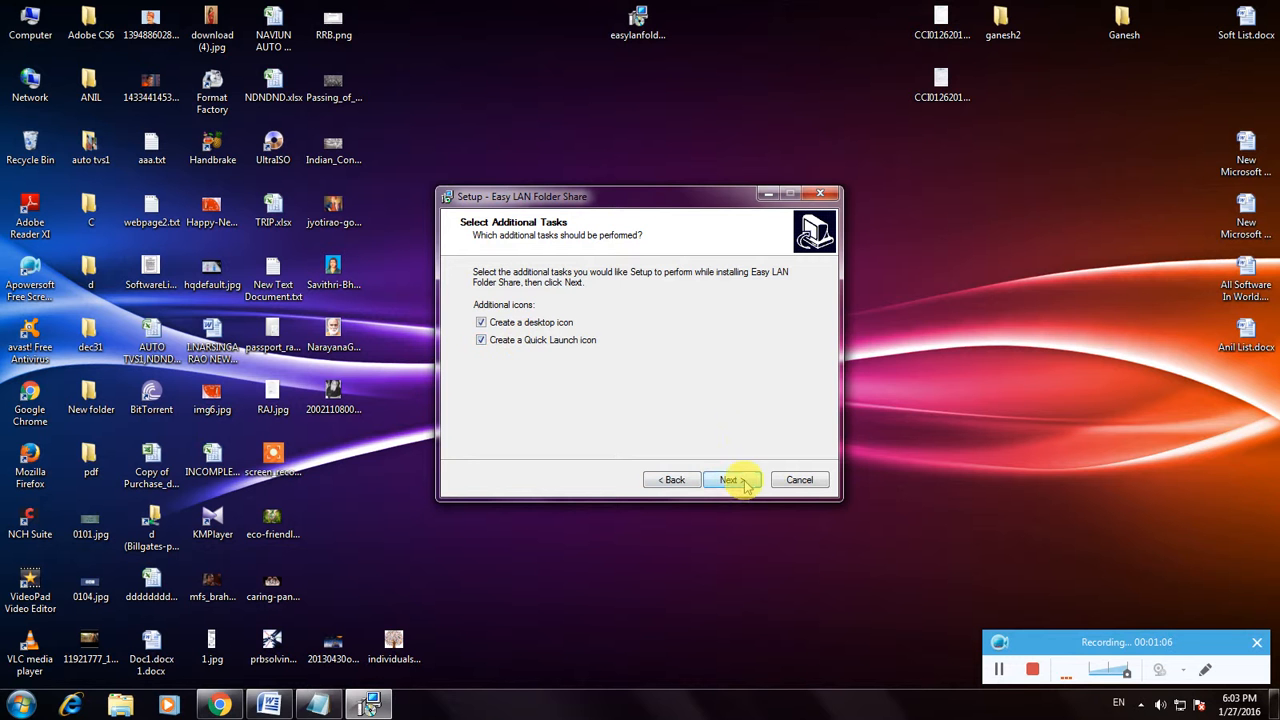
click(730, 480)
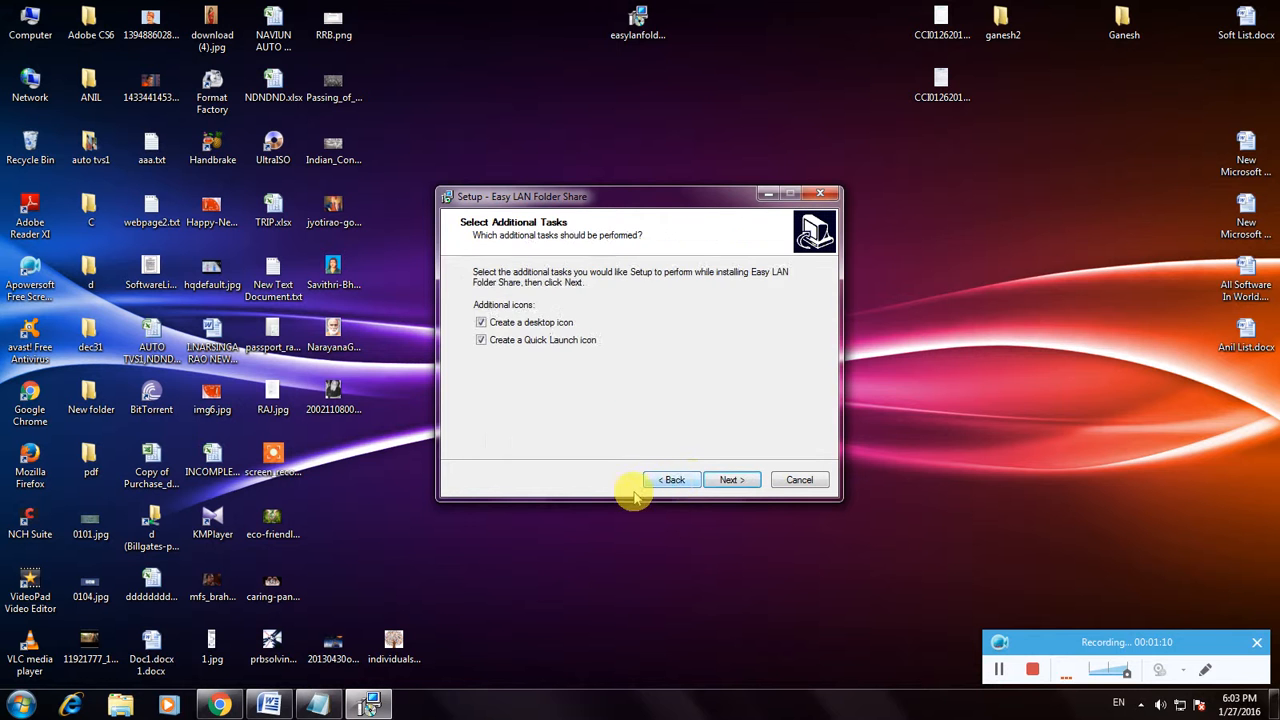
click(732, 480)
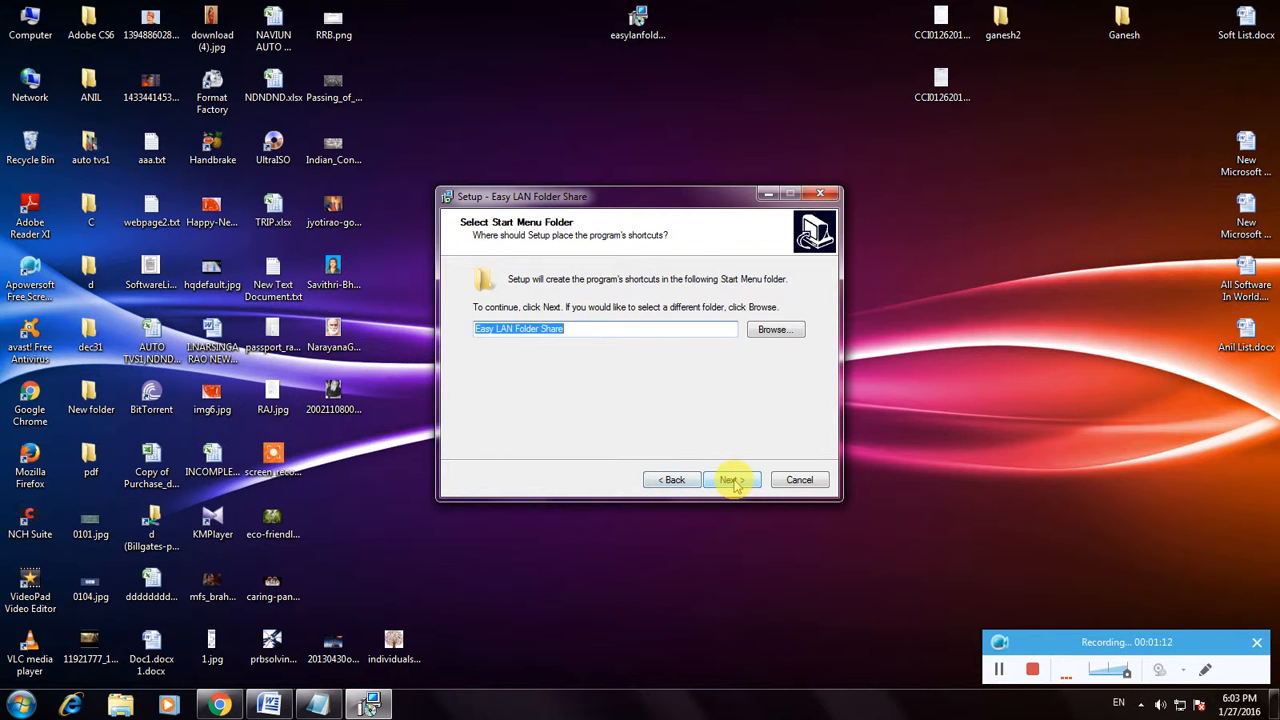
click(730, 480)
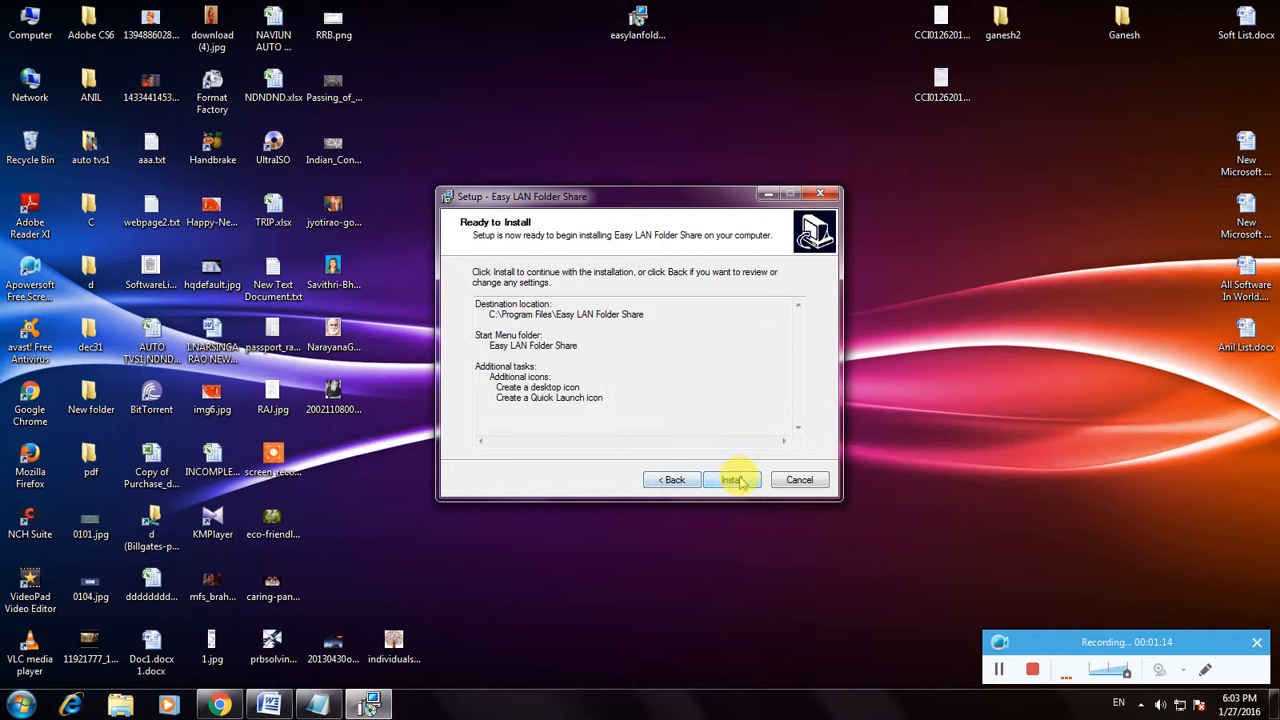
click(732, 480)
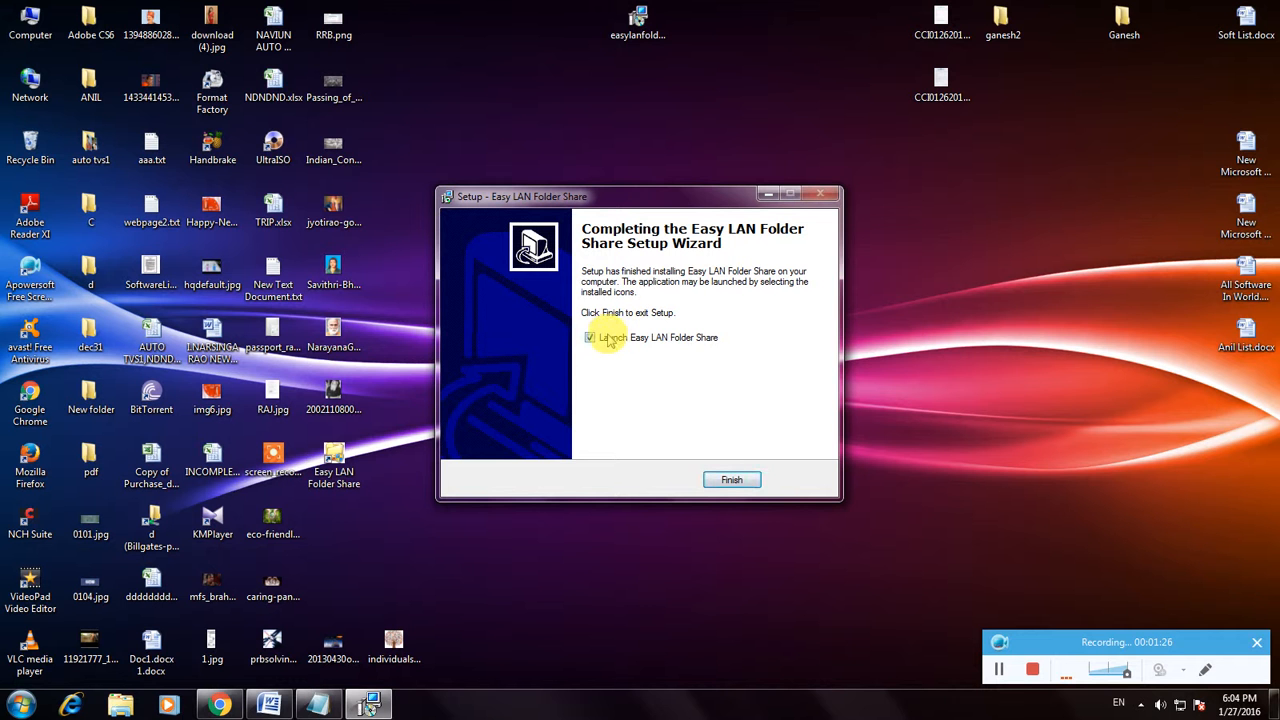
- Leave 'Launch Easy LAN Folder Share' unchecked and finish the setup wizard
click(590, 336)
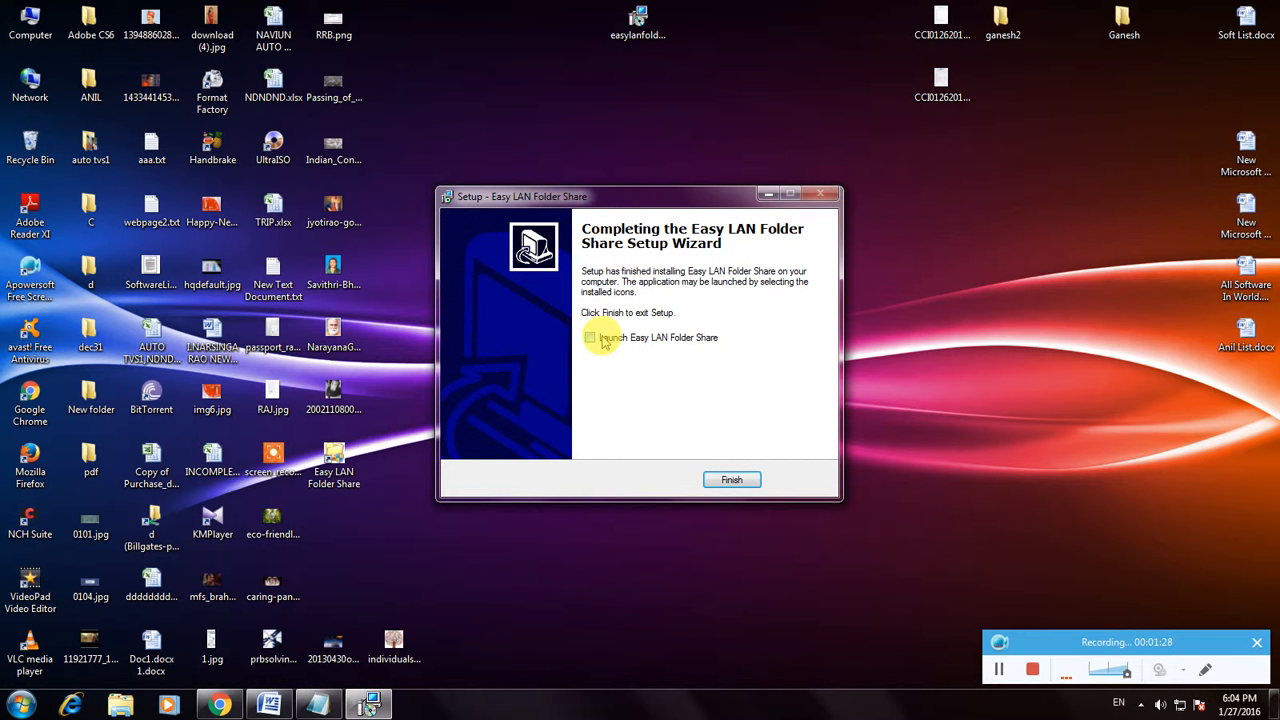
click(590, 336)
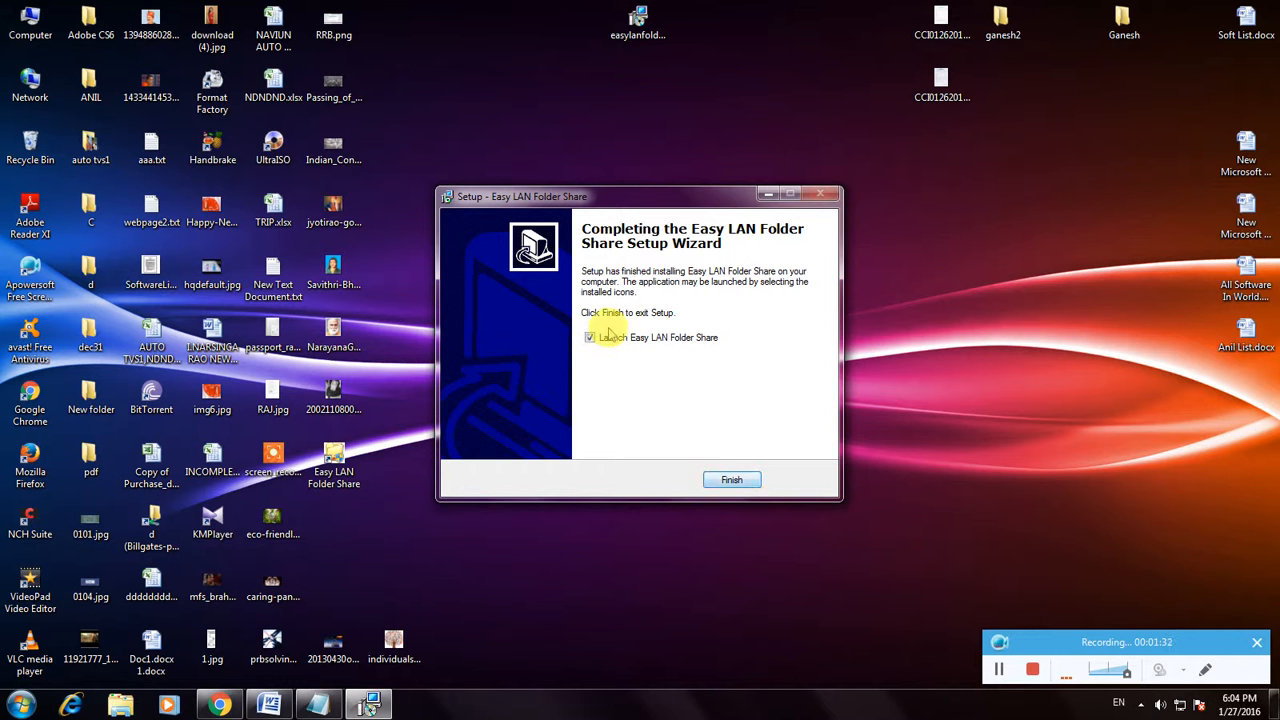
click(590, 336)
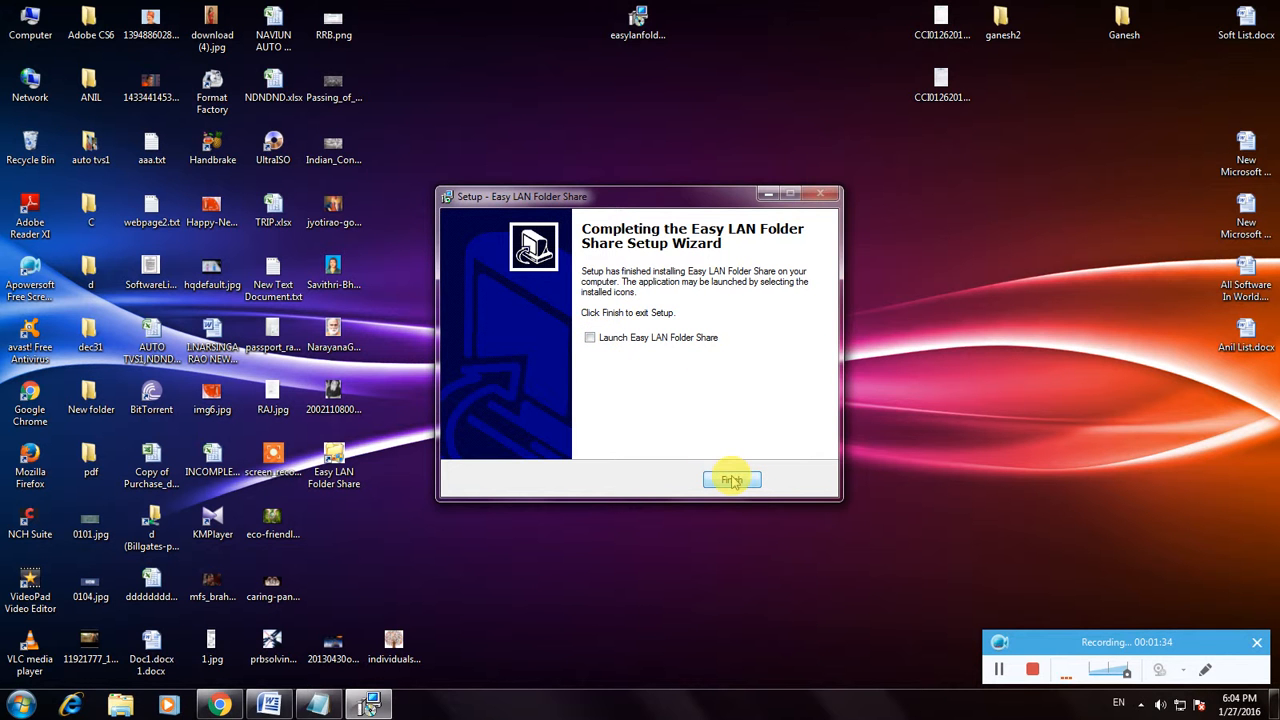
click(732, 480)
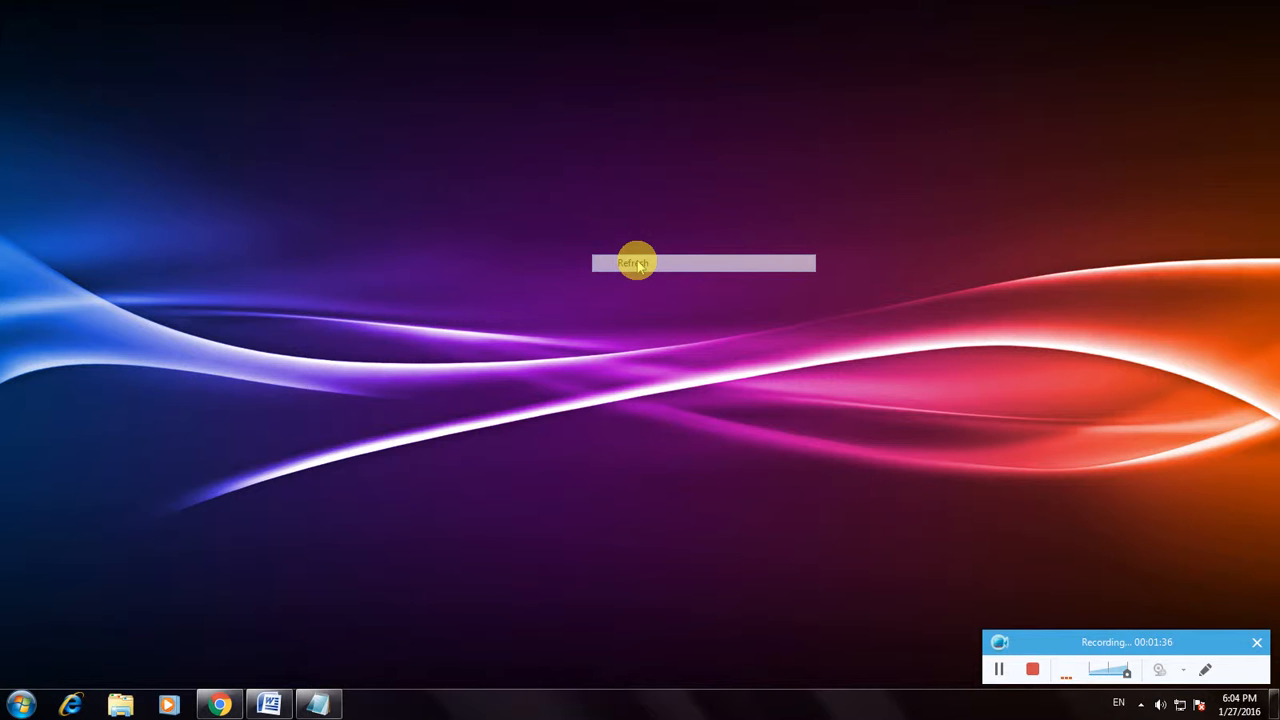
click(632, 264)
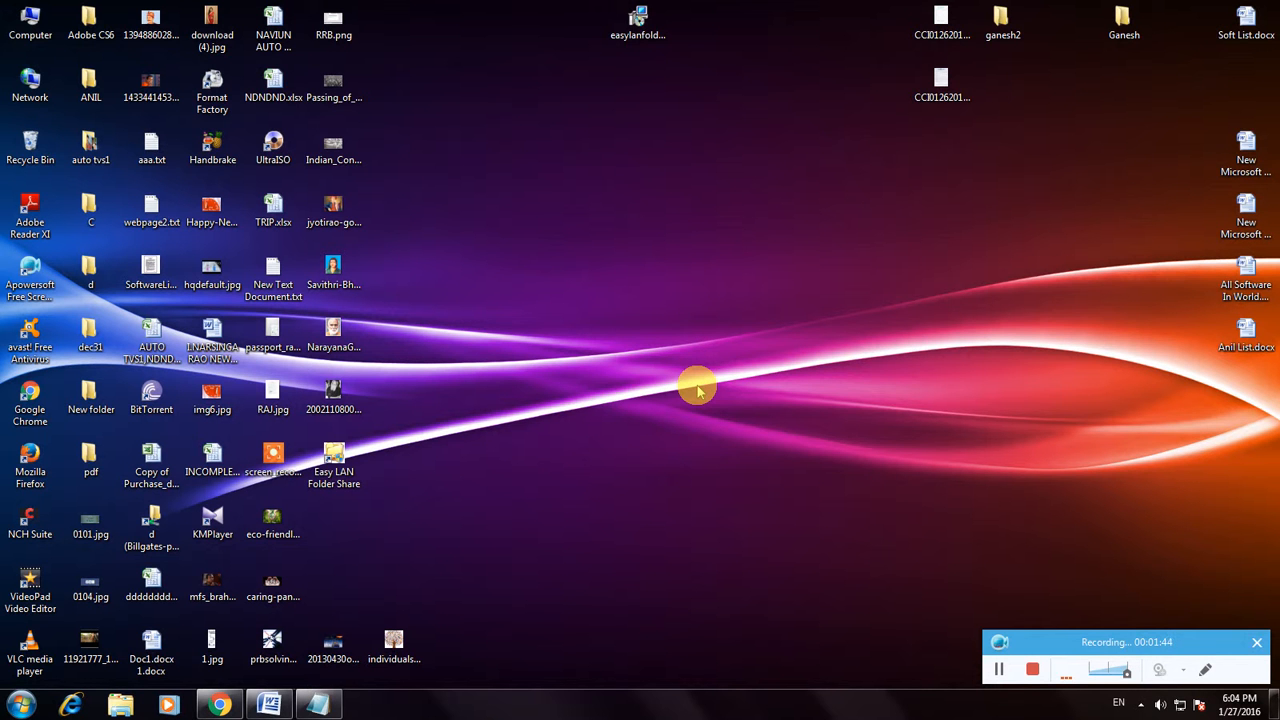
- Launch Easy LAN Folder Share from the desktop, accept the admin warning and choose Try Now
double_click(332, 456)
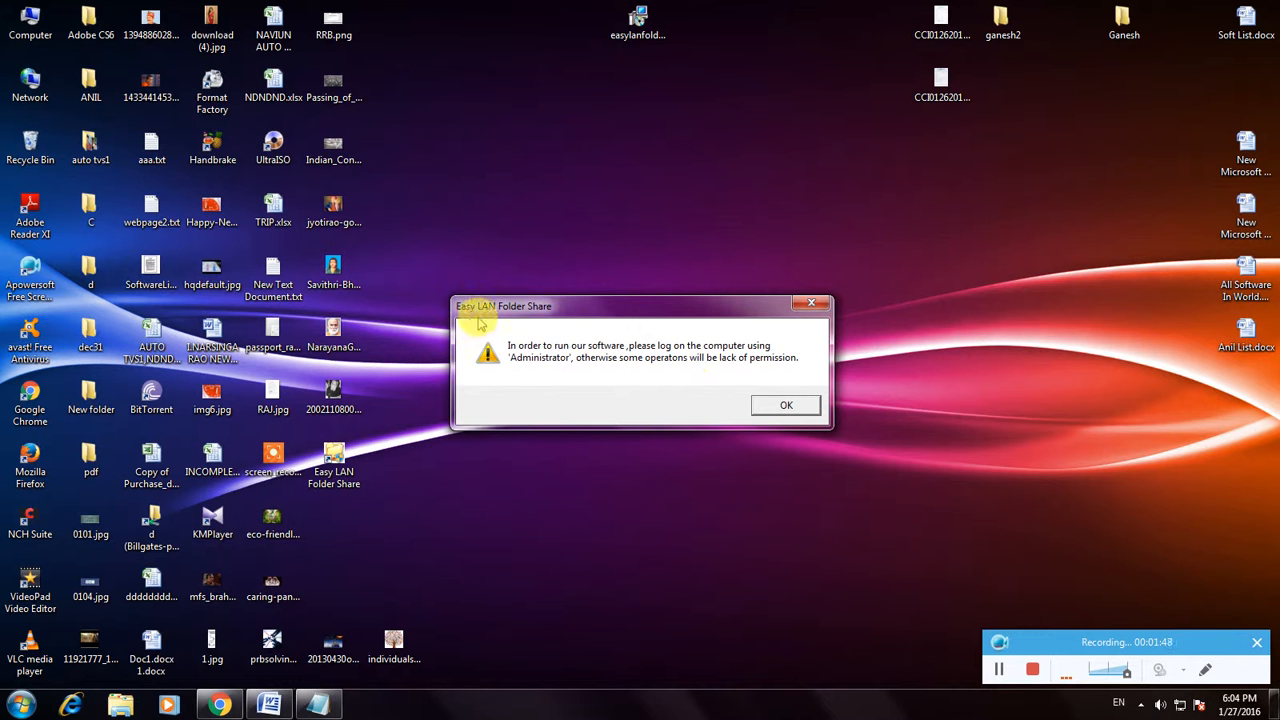
mouse_move(610, 350)
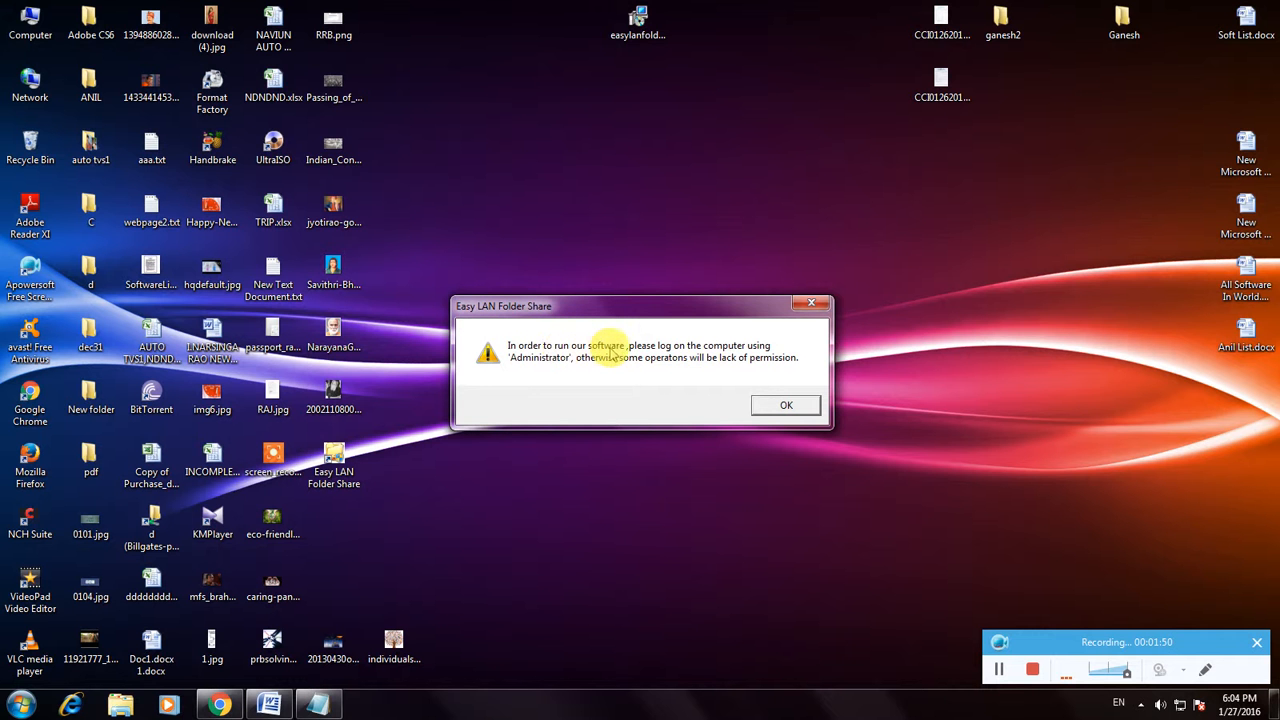
mouse_move(760, 356)
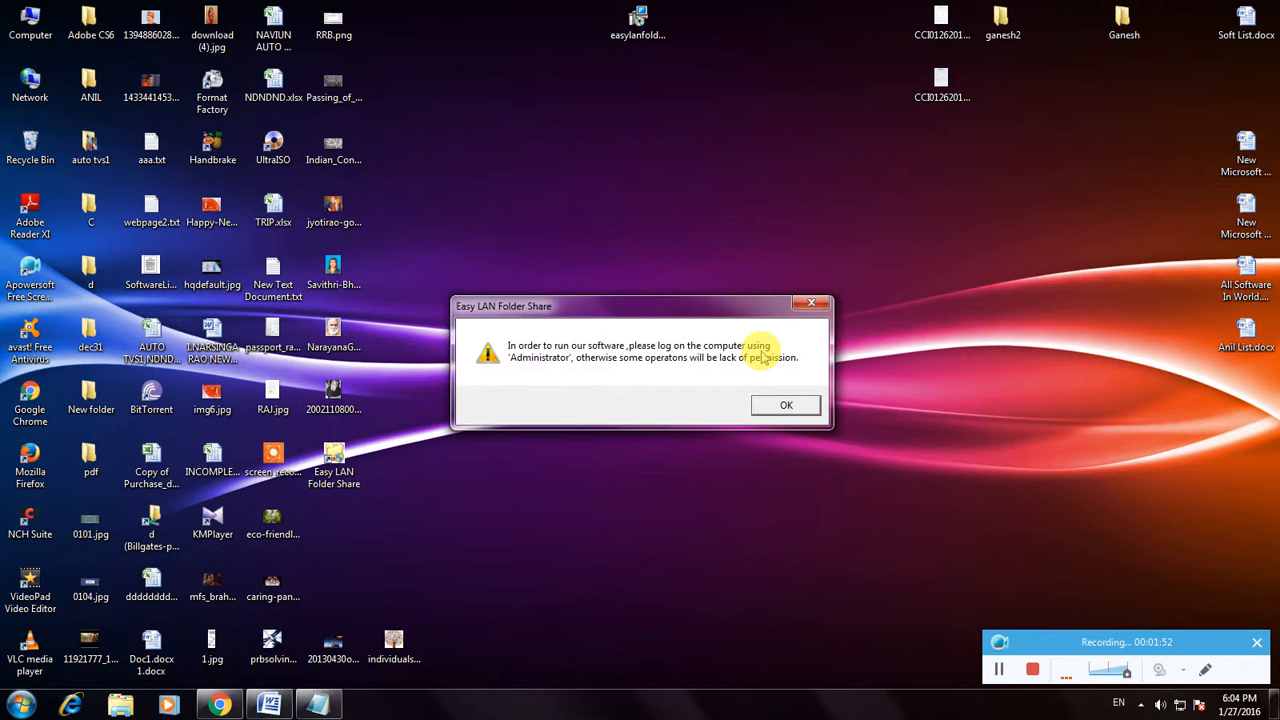
mouse_move(630, 368)
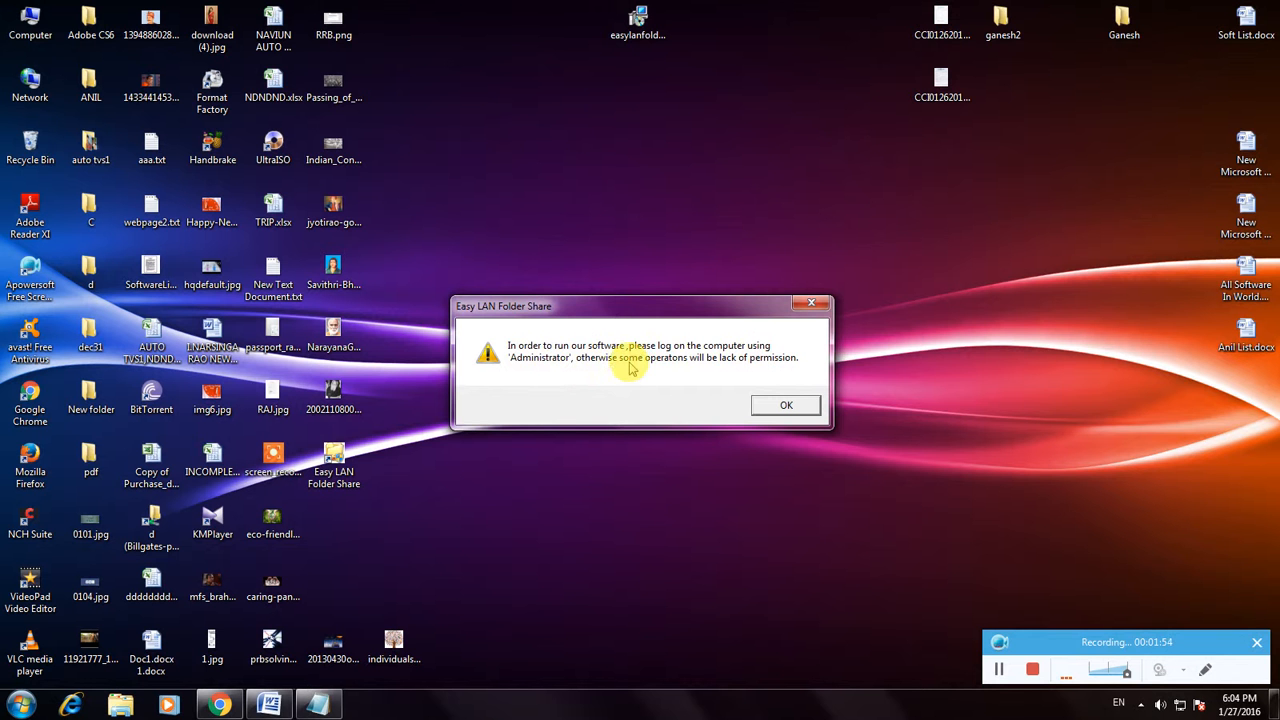
mouse_move(724, 368)
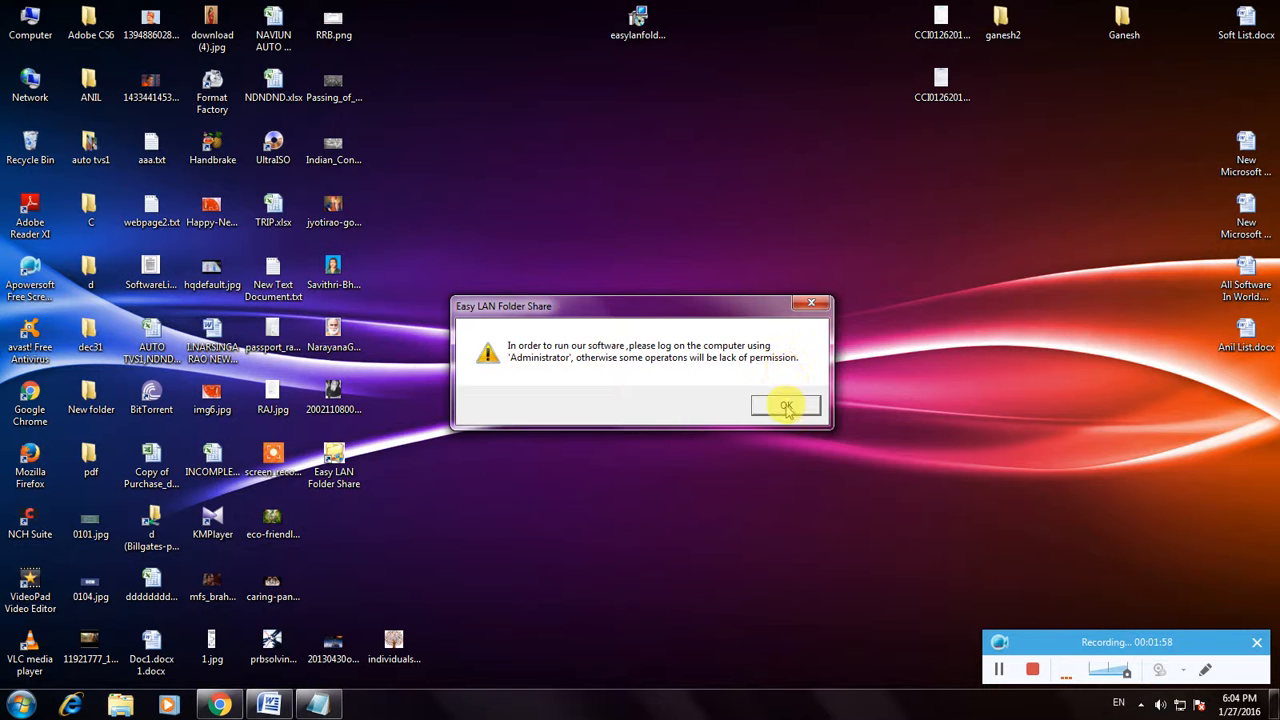
click(786, 404)
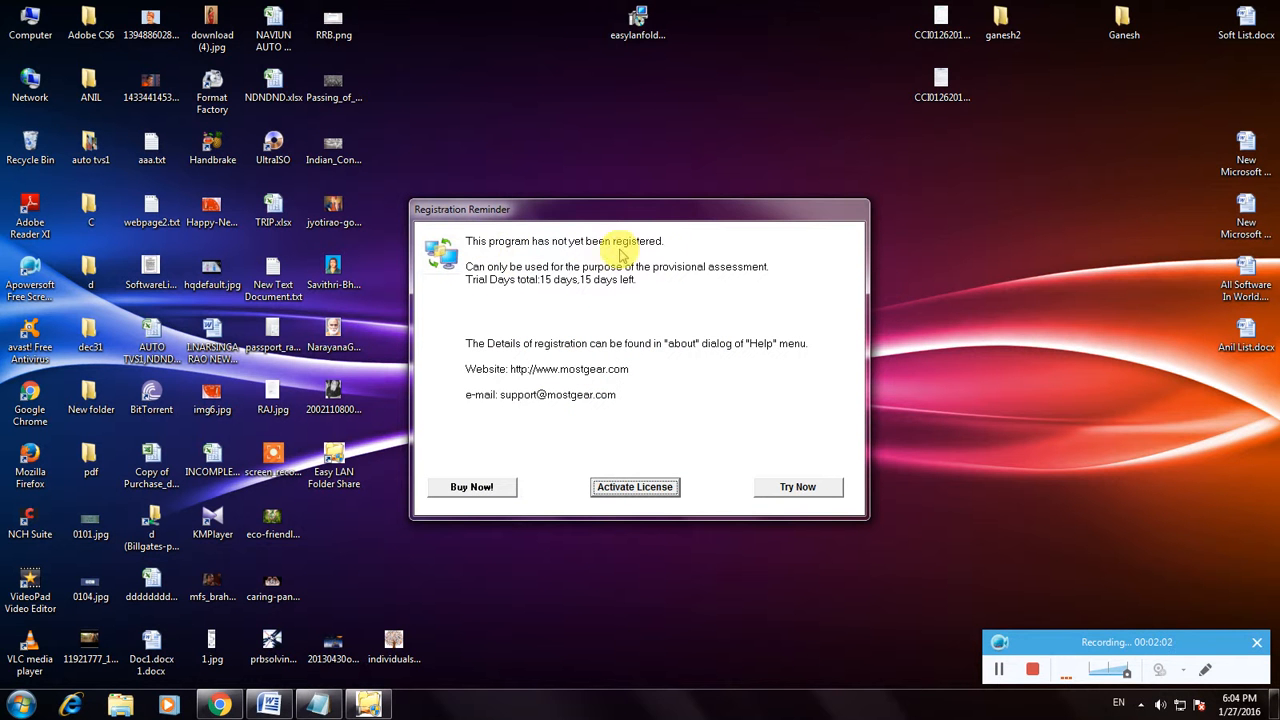
click(796, 488)
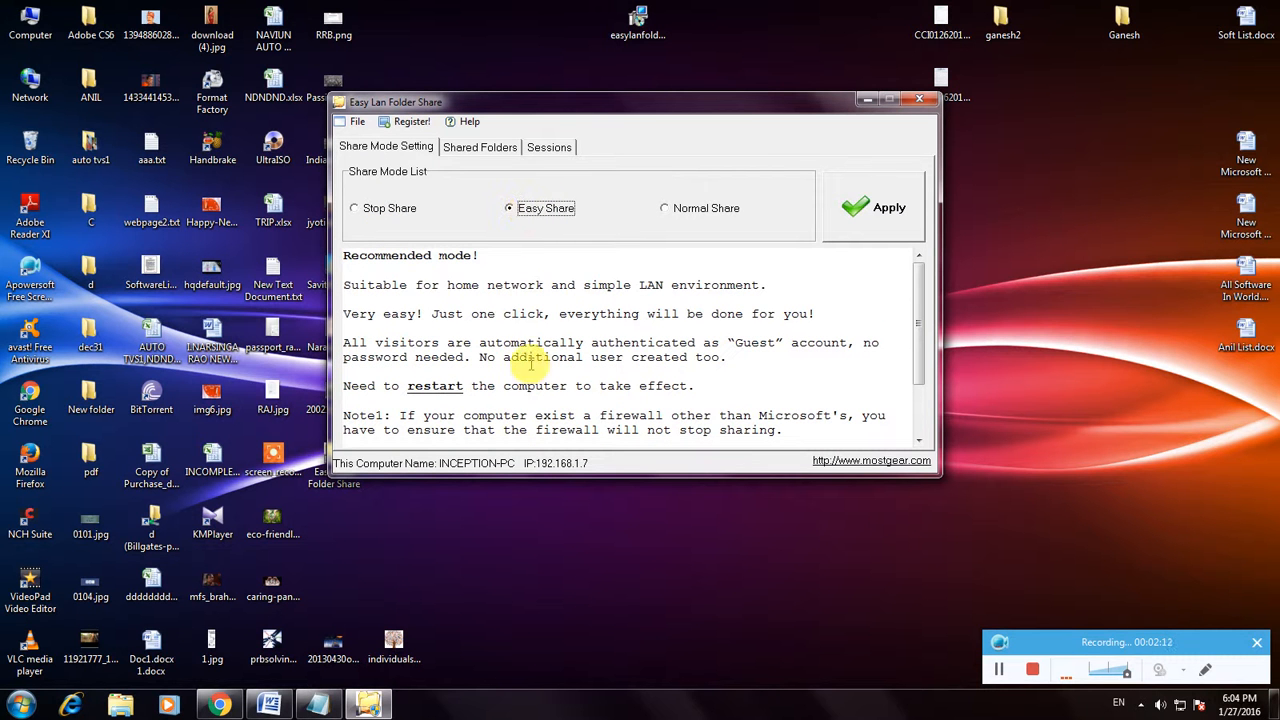
- Apply Easy Share mode and confirm the change, showing the restart-needed notice
scroll(down, 3)
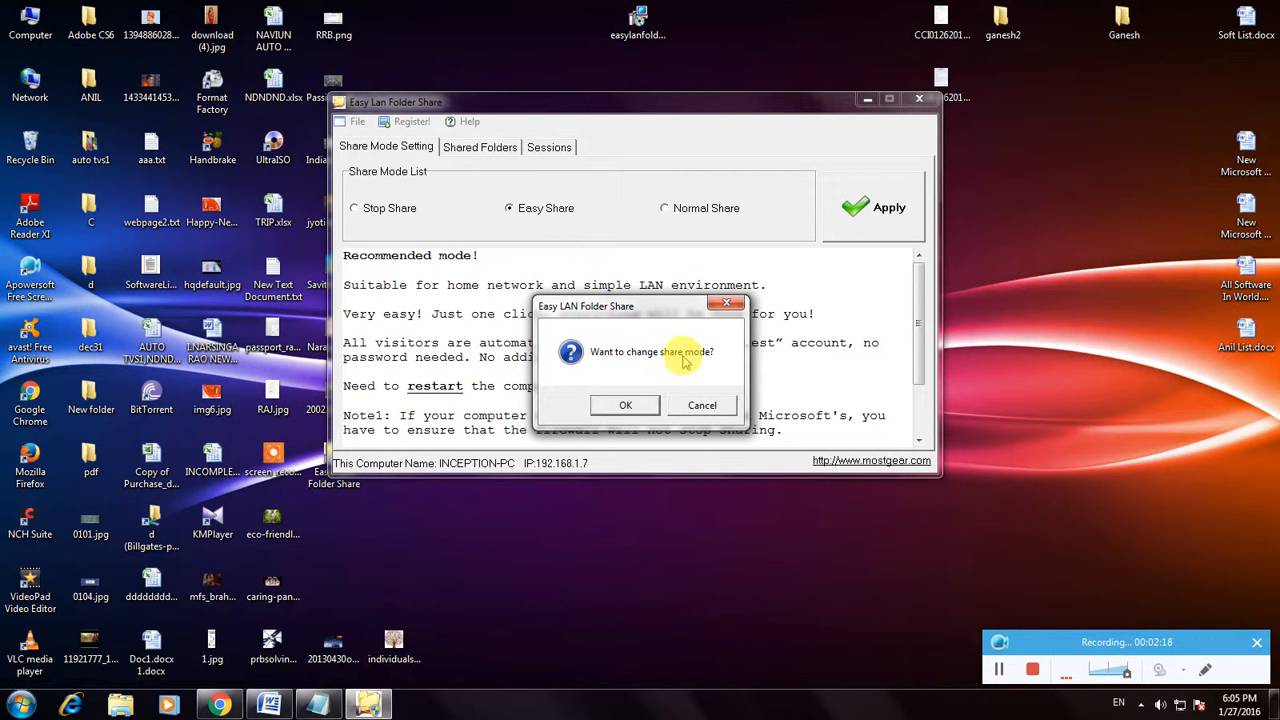
click(624, 404)
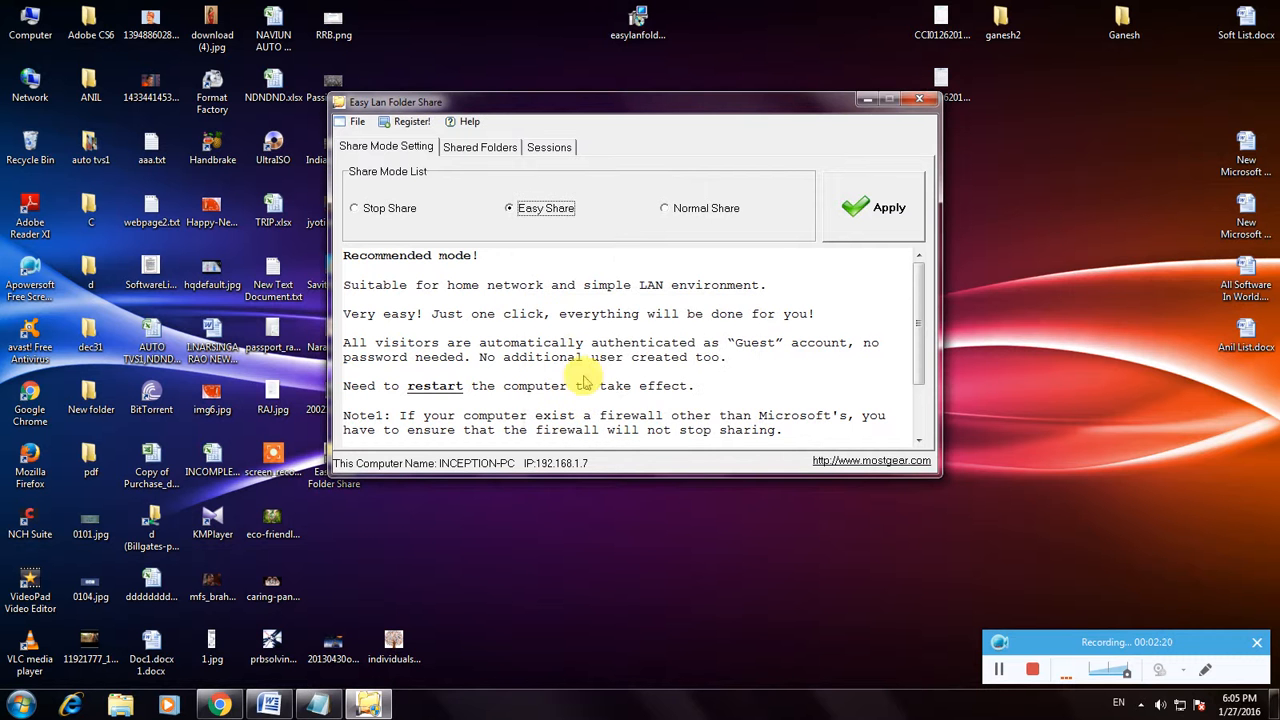
click(888, 206)
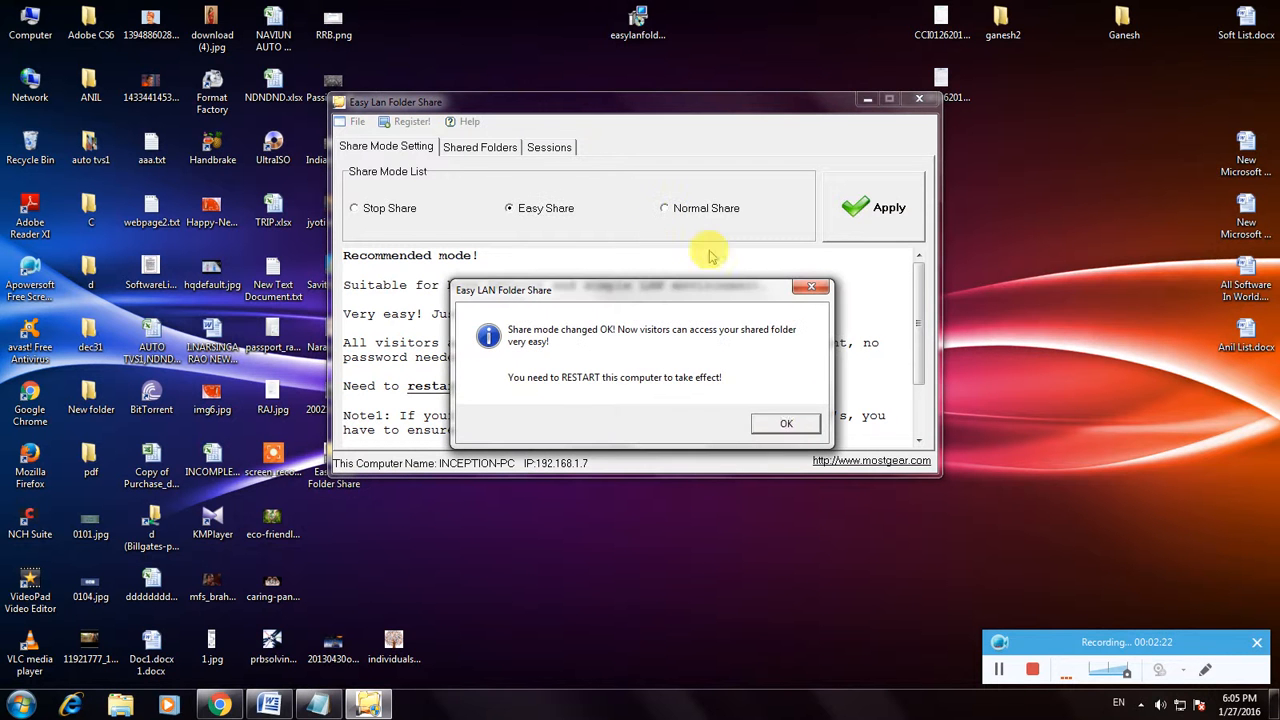
mouse_move(716, 398)
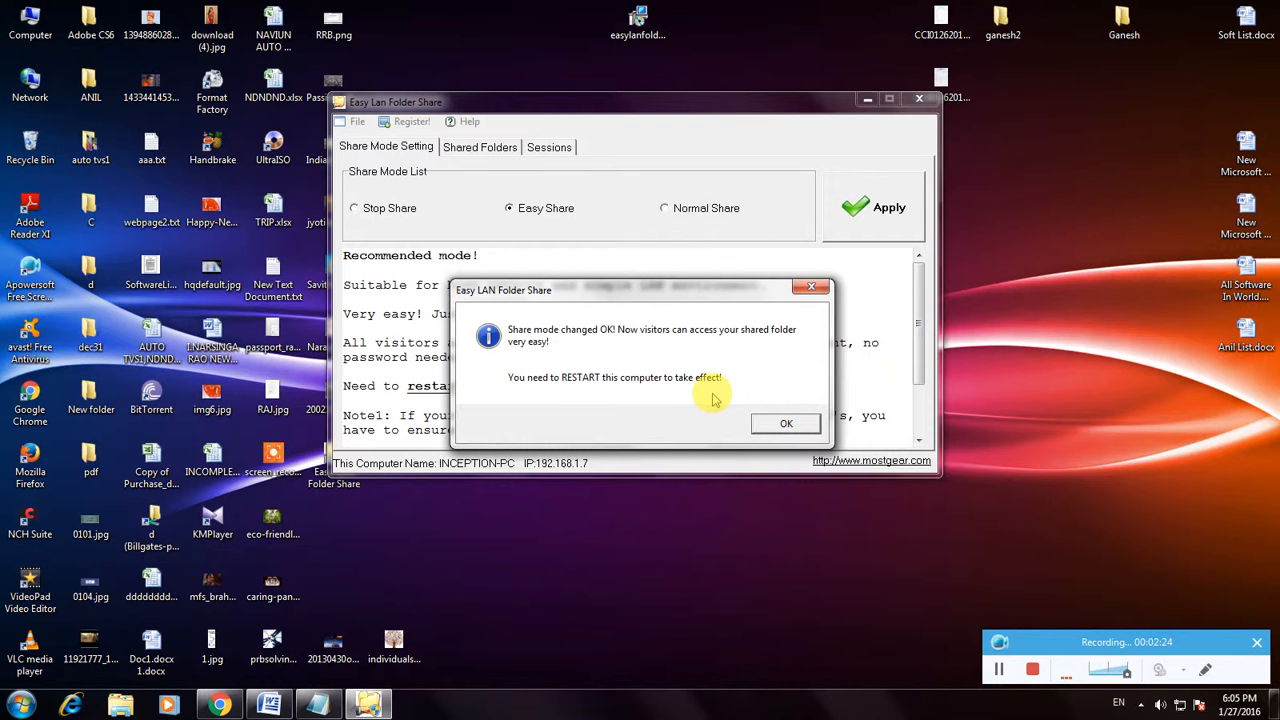
mouse_move(696, 404)
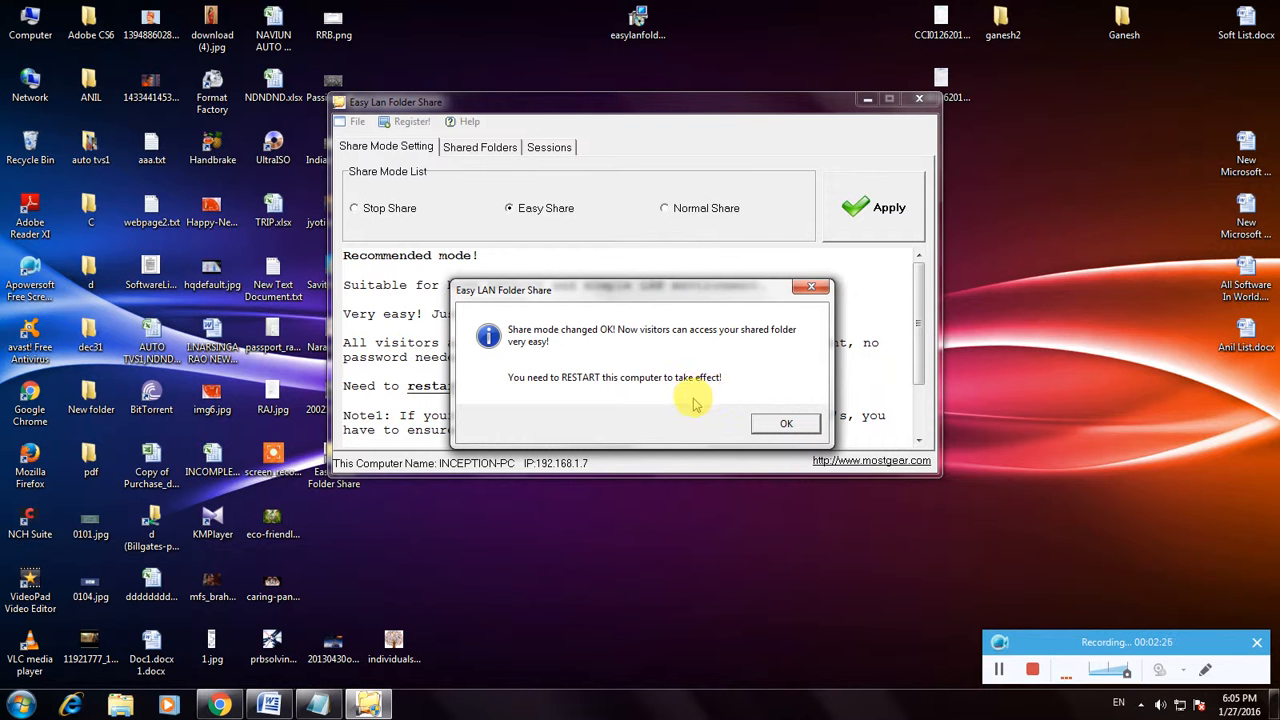
mouse_move(696, 388)
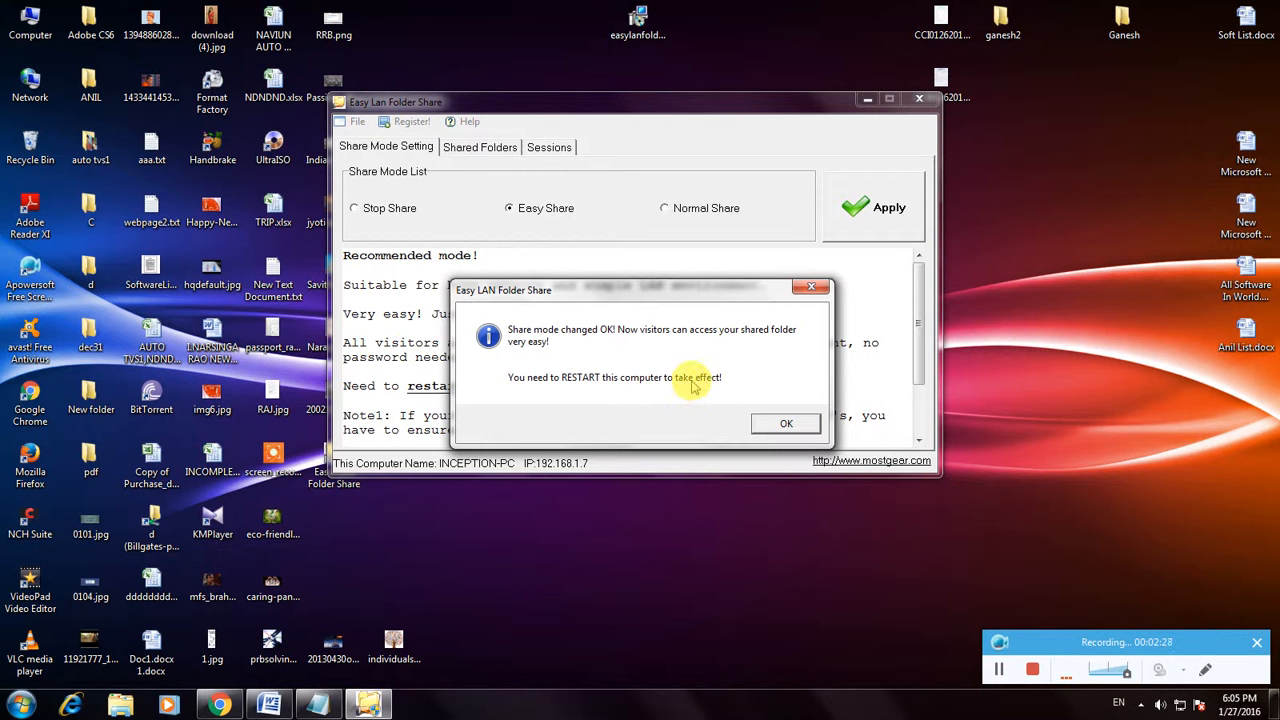
mouse_move(710, 396)
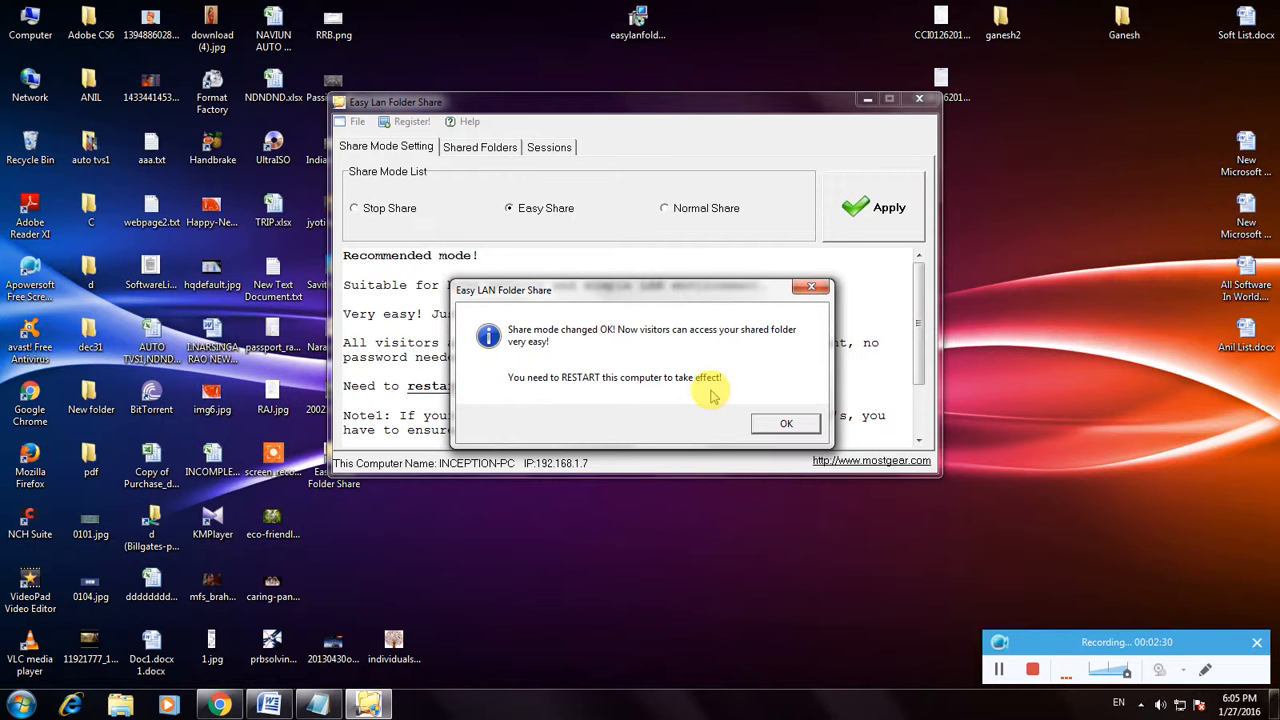